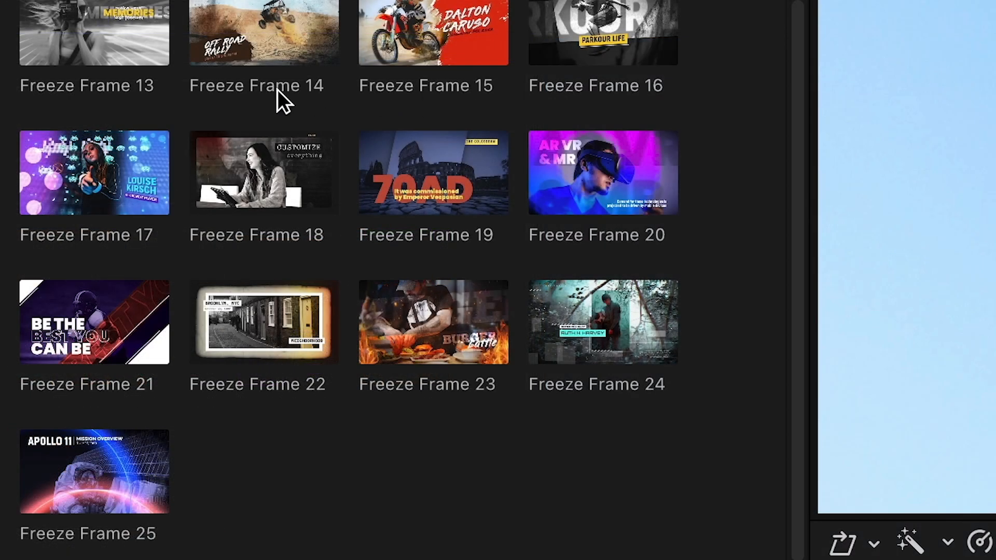
mouse_move(699, 282)
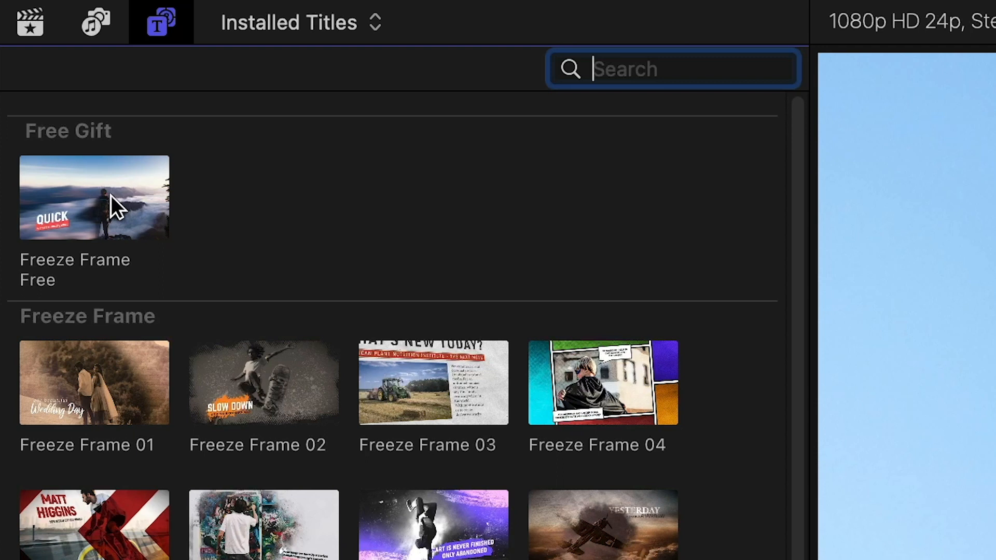
mouse_move(43, 215)
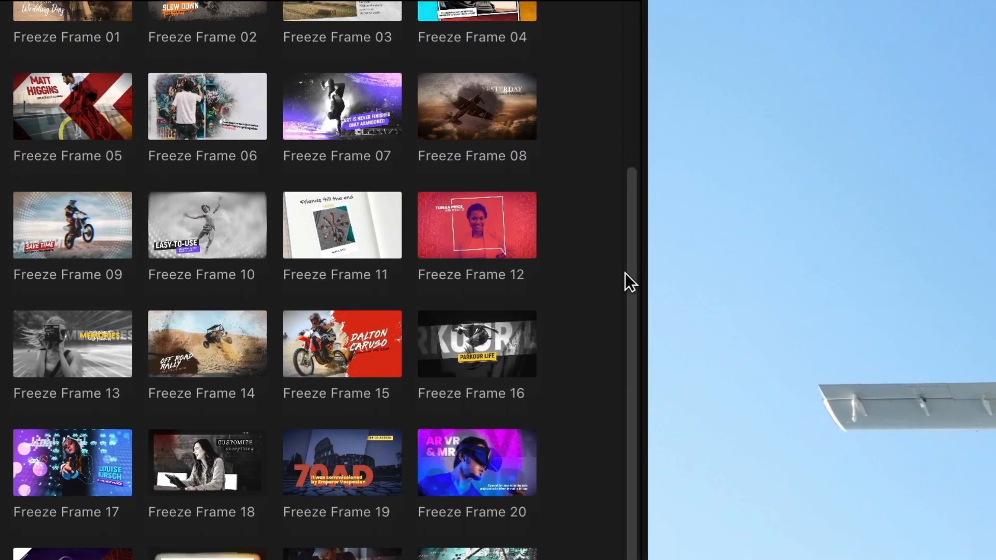
Step: Locate the Freeze Frame 02 title in the Titles browser for placement over the first clip
scroll("down", 3)
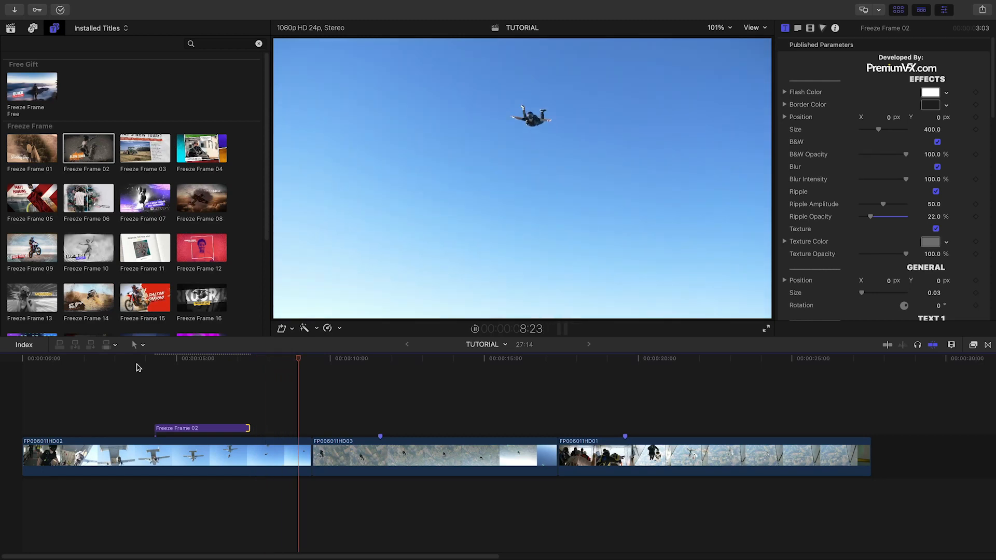
Step: Hold the first skydiving clip at the playhead and extend the freeze to the title's length
left_click(183, 358)
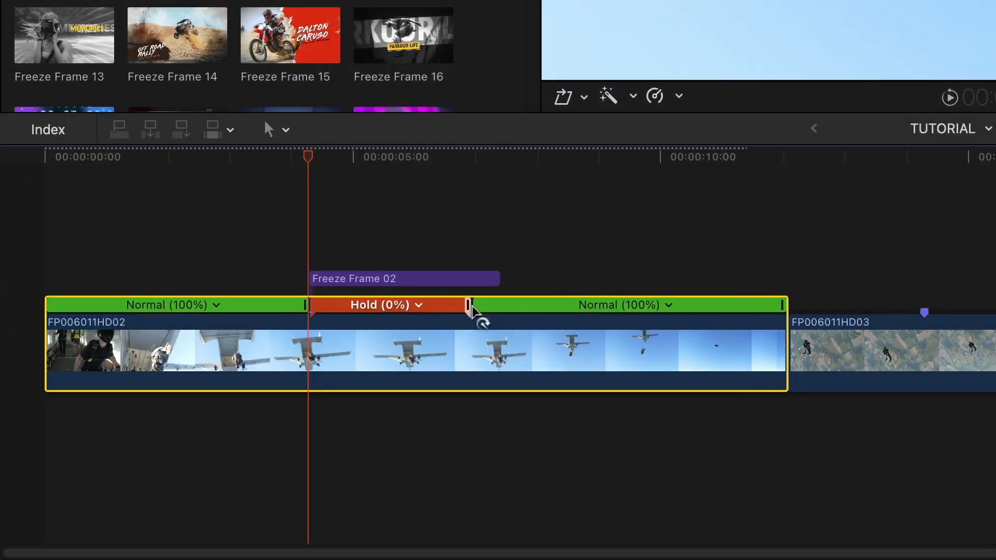
left_click_drag(470, 305, 497, 305)
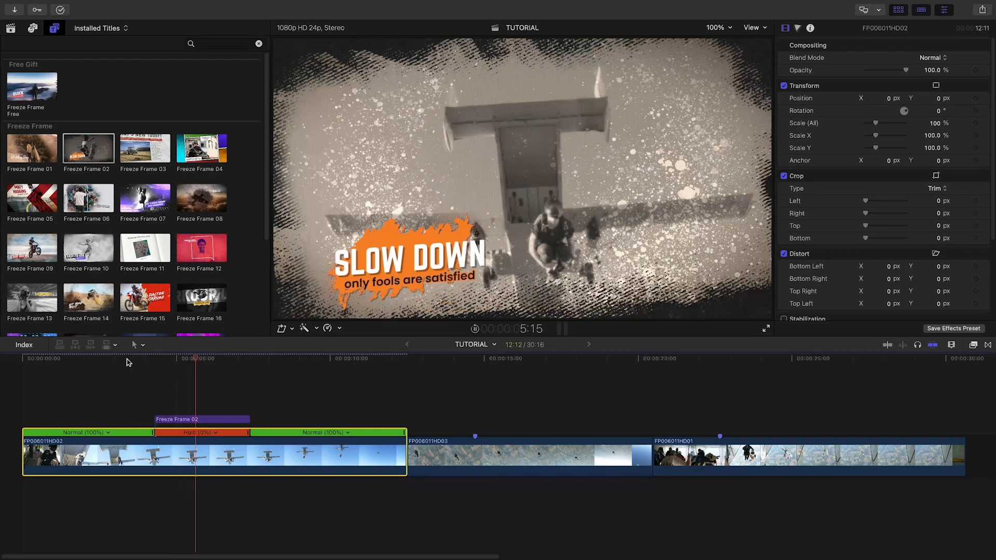
left_click(257, 358)
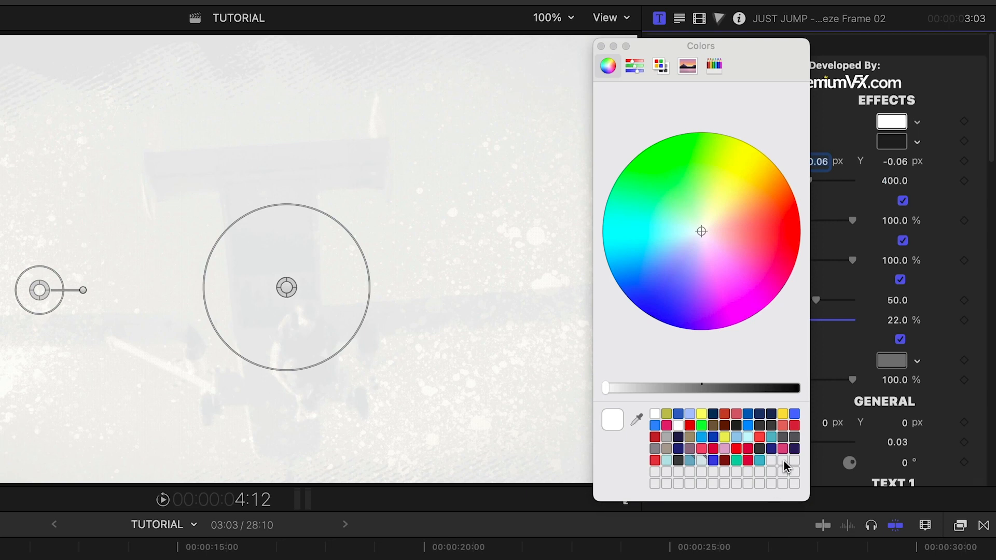
Step: Set the Freeze Frame 02 flash colour to a red swatch in the Colors window
left_click(778, 245)
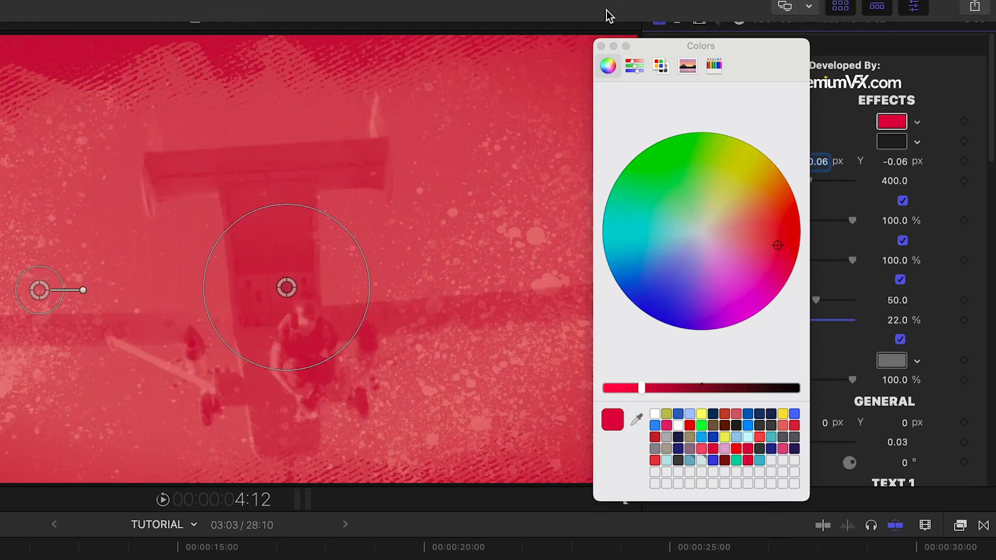